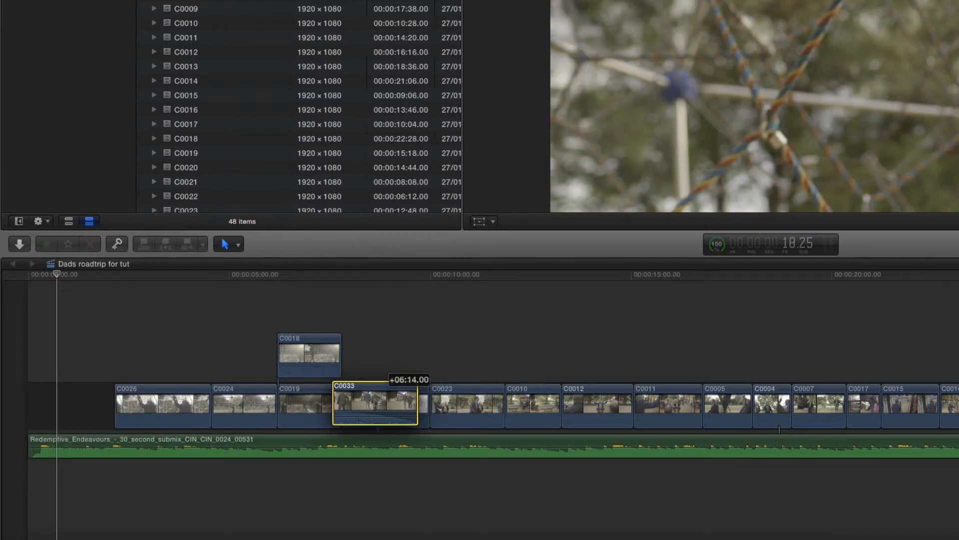
Move clip C0033 to the start of the primary storyline, ahead of C0026.
left_click_drag(377, 404, 49, 404)
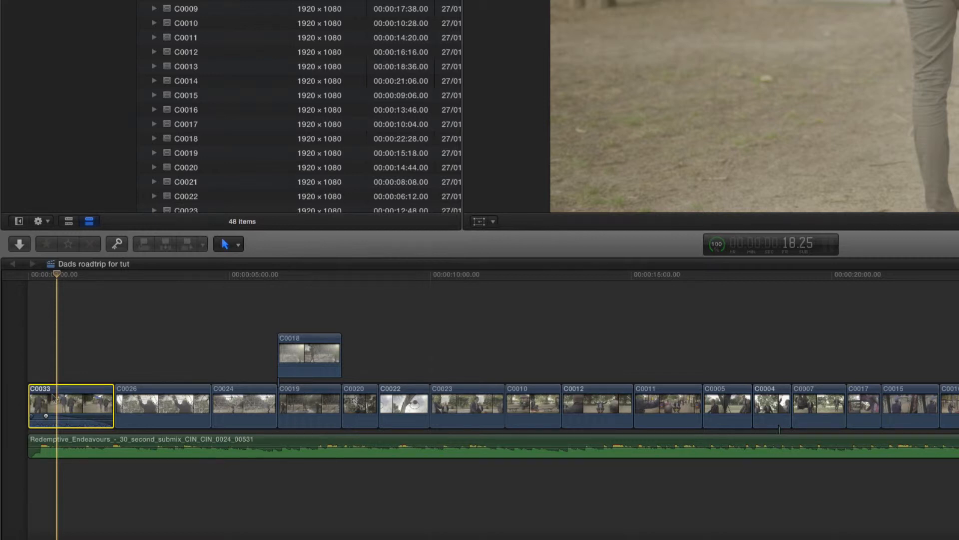
Slide connected clip C0018 over C0020 and reattach its connection point to C0020.
left_click_drag(308, 354, 335, 356)
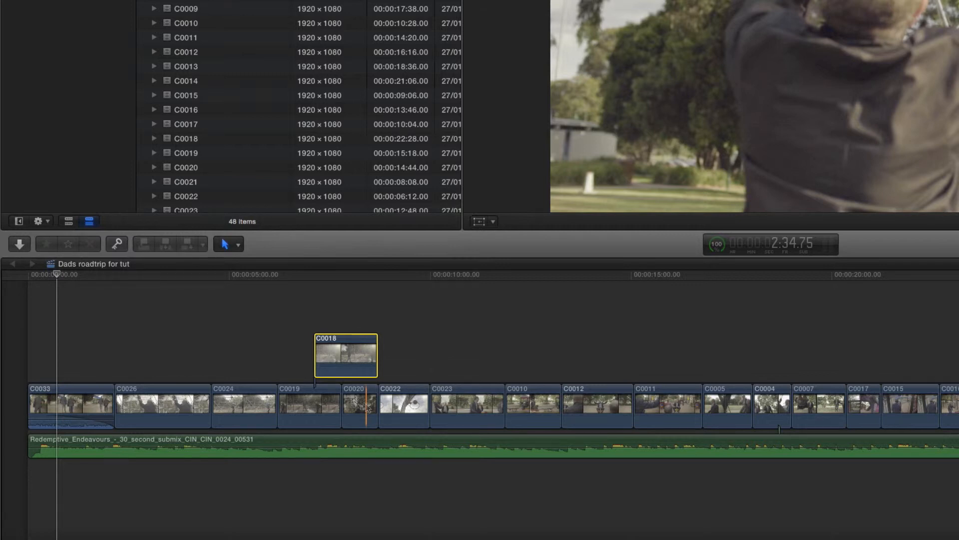
left_click(360, 406)
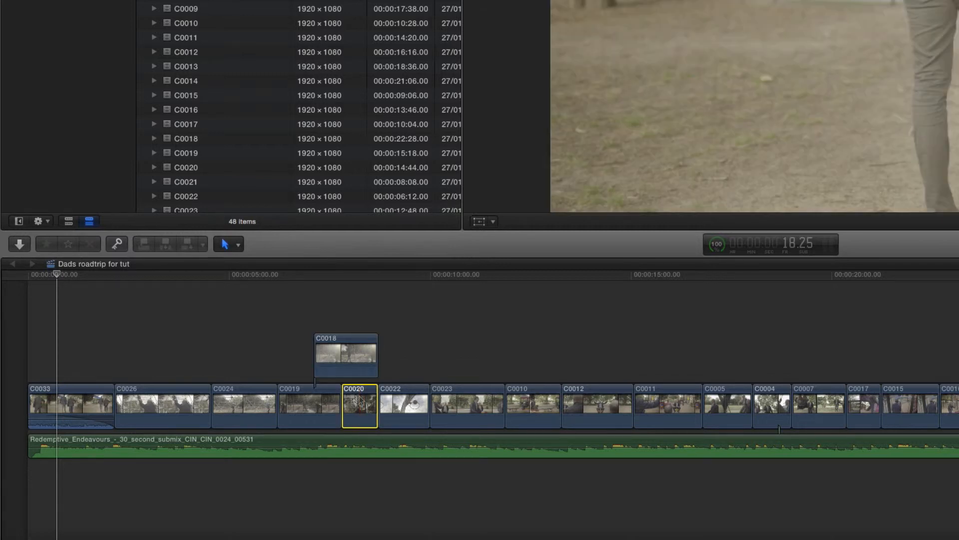